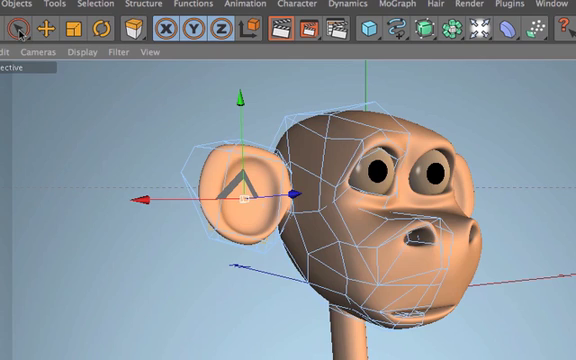
Step: Apply Extrude from the mesh context menu to the selected ear polygons
click(305, 145)
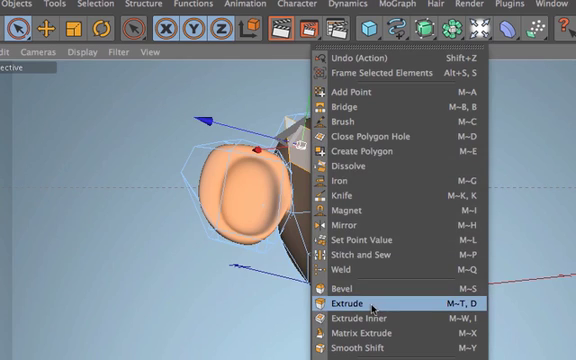
click(345, 299)
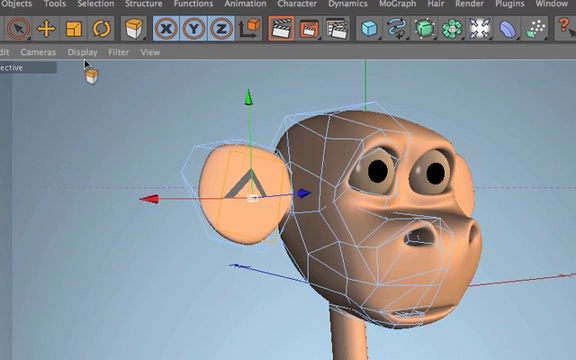
mouse_move(362, 98)
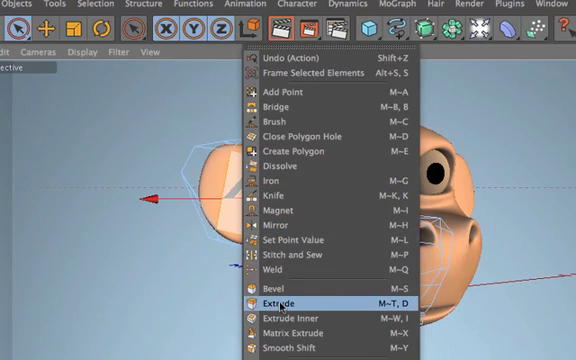
Step: Extrude the ear polygons again to deepen the cupped ear
click(286, 300)
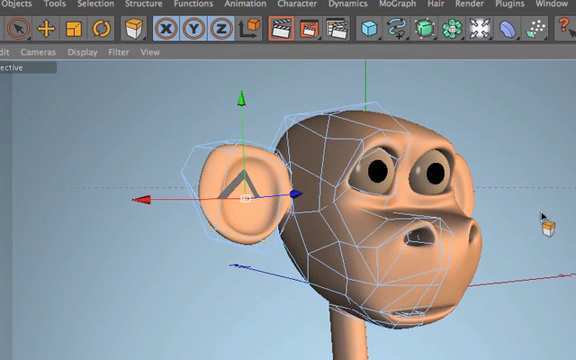
click(338, 135)
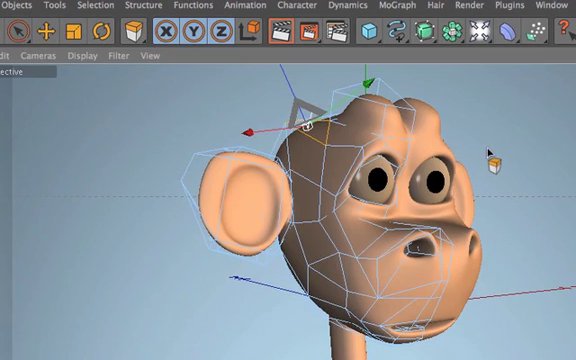
Step: Drag the top head polygon upward with Extrude into a pointed tuft
drag(300, 115, 290, 90)
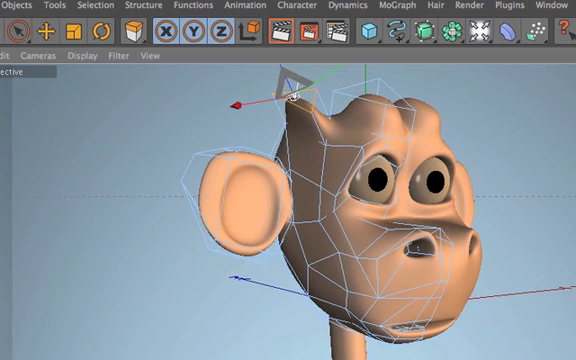